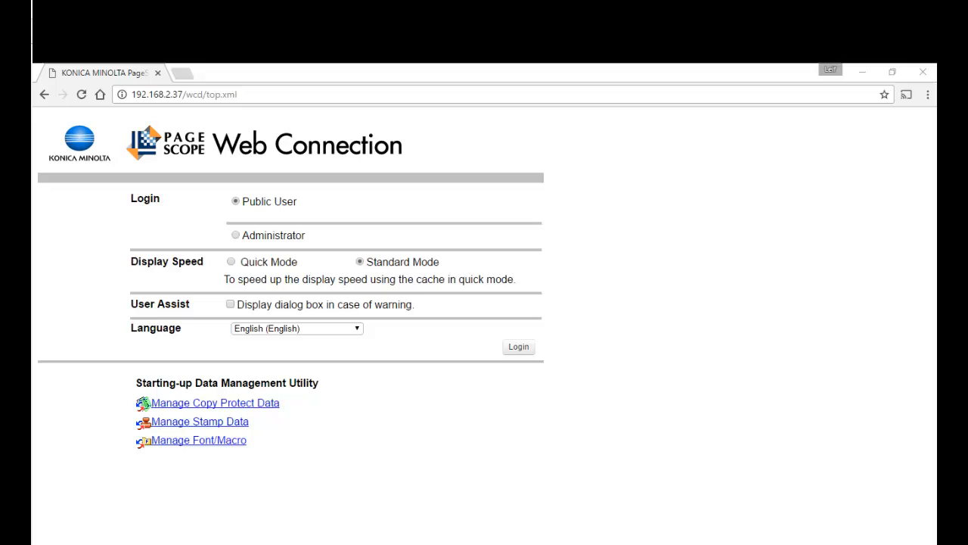
mouse_move(114, 111)
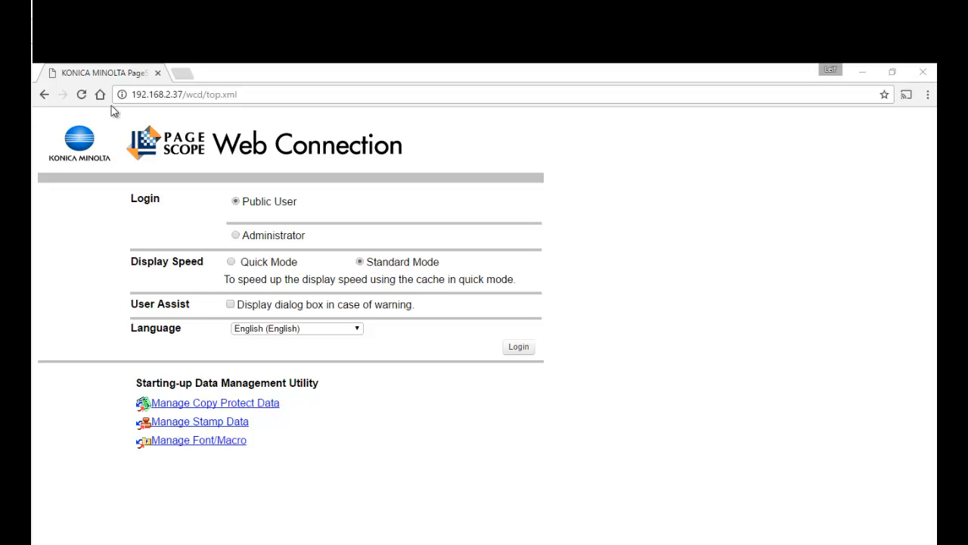
mouse_move(203, 215)
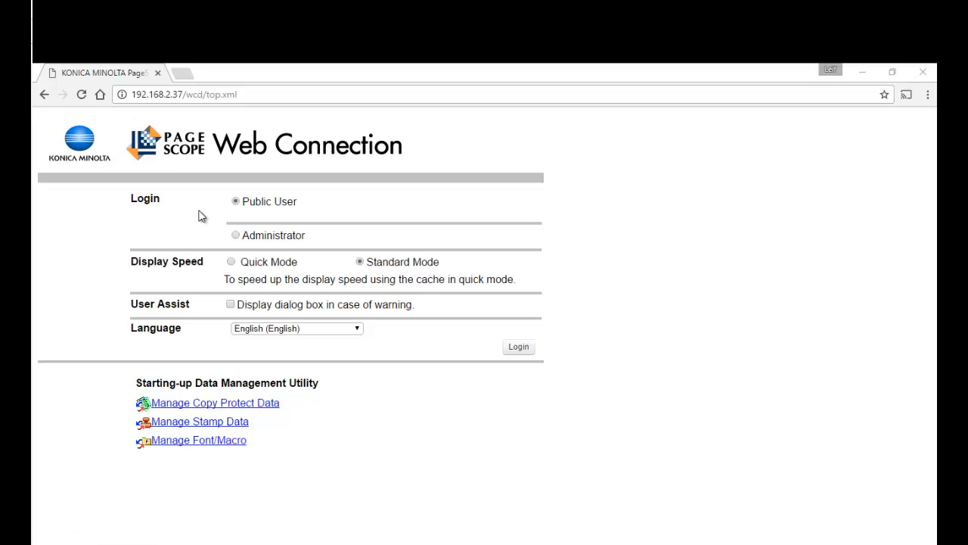
mouse_move(239, 194)
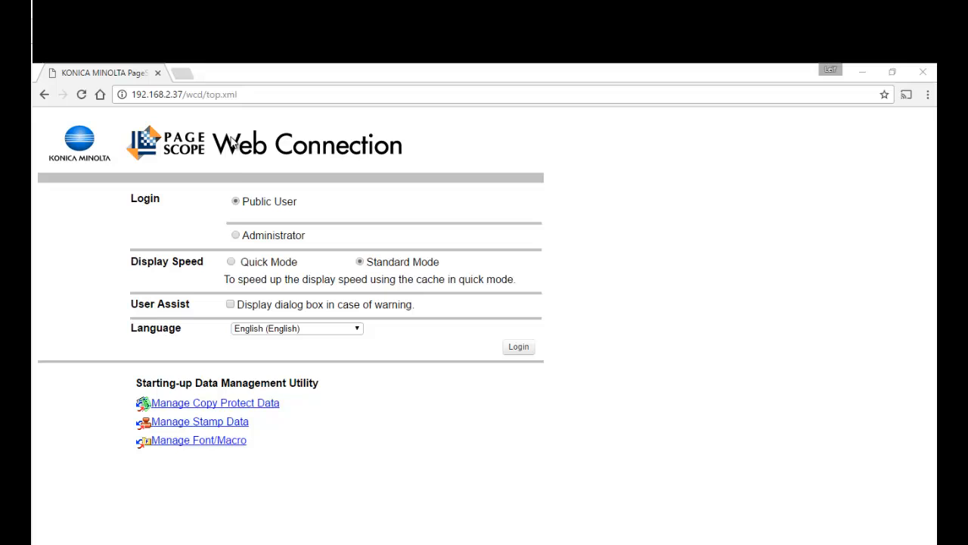
Choose the Administrator login type instead of Public User on the login page
left_click(236, 236)
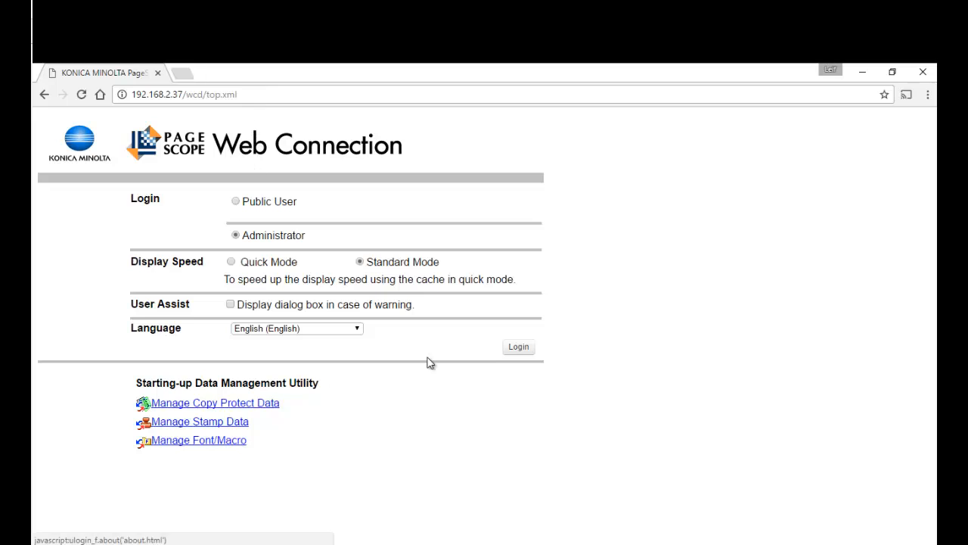
Log in as Administrator with the password, landing on the Meter Count page
left_click(518, 347)
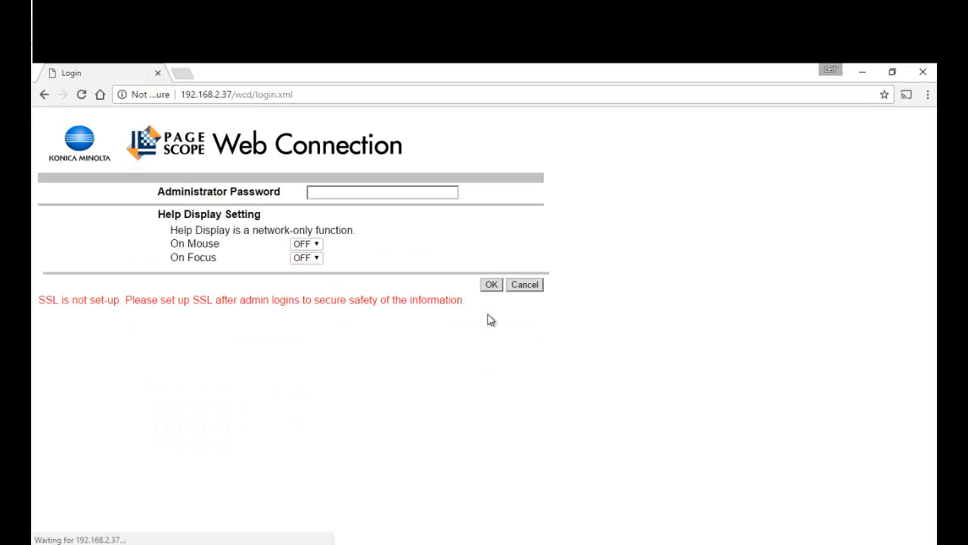
left_click(381, 191)
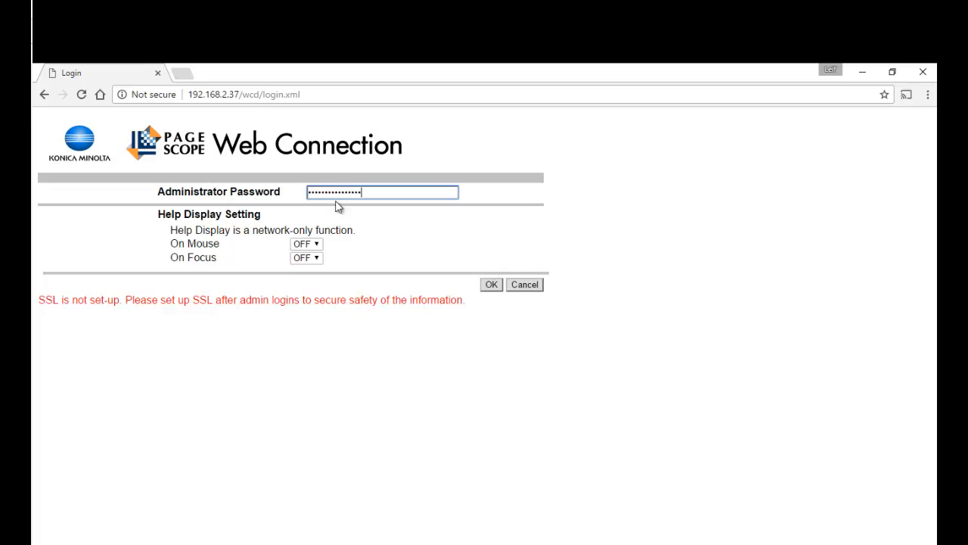
left_click(490, 284)
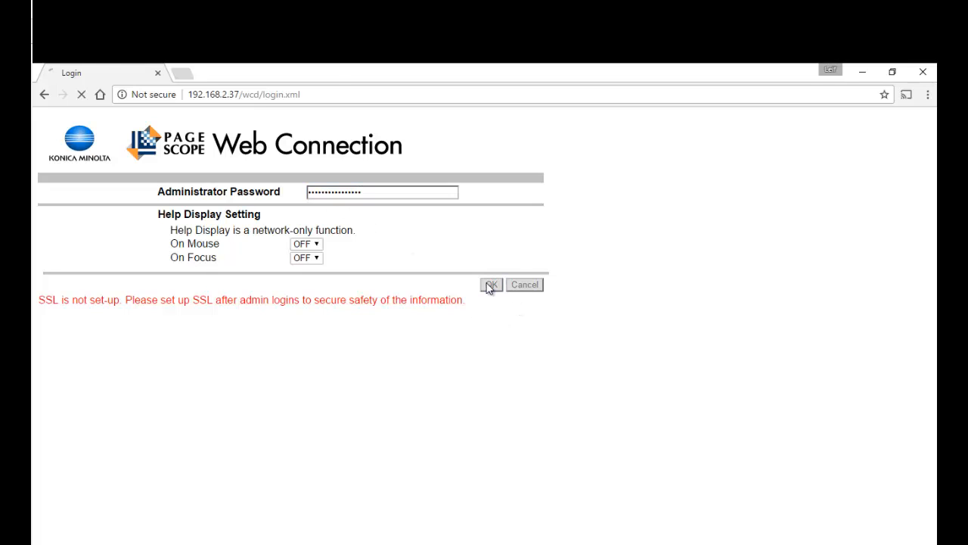
left_click(490, 284)
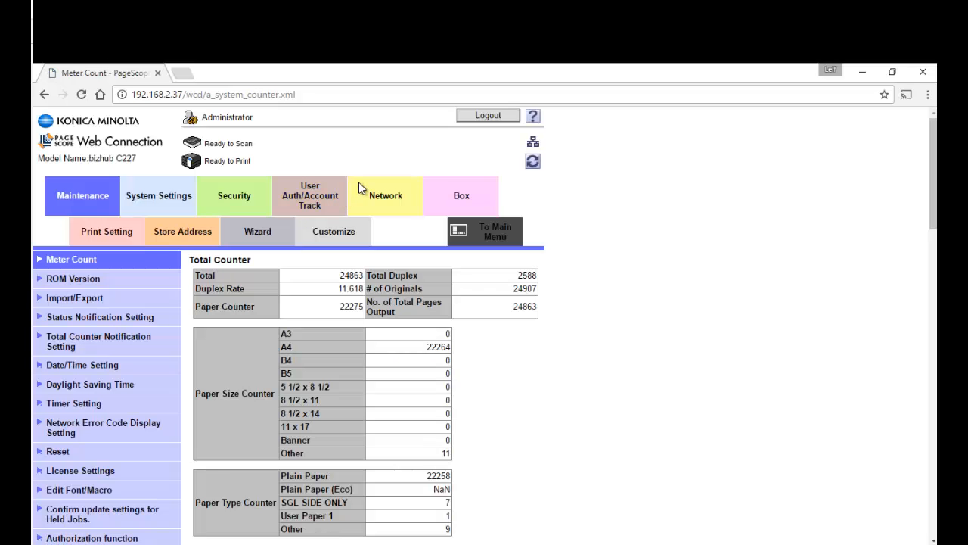
mouse_move(384, 136)
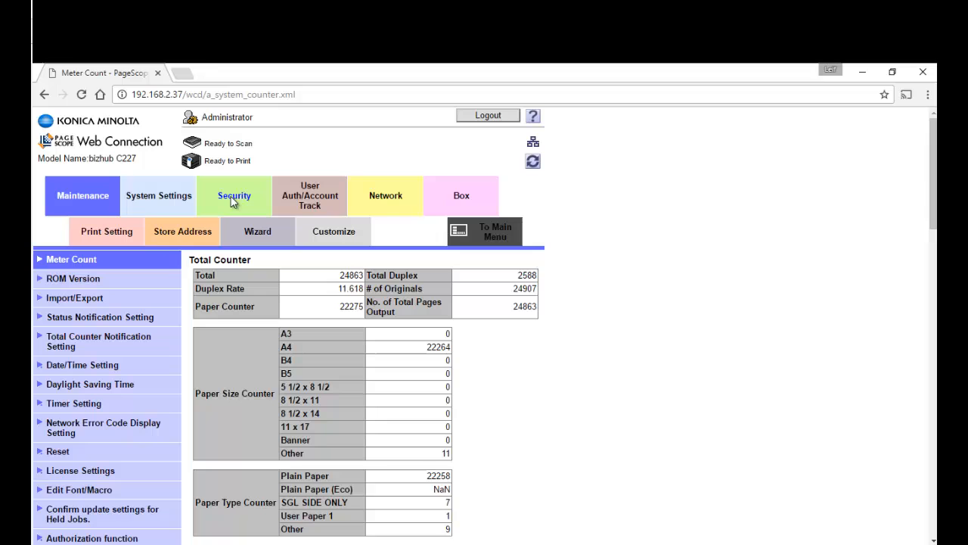
Start a new device certificate registration from the Security section's certificate list
left_click(233, 195)
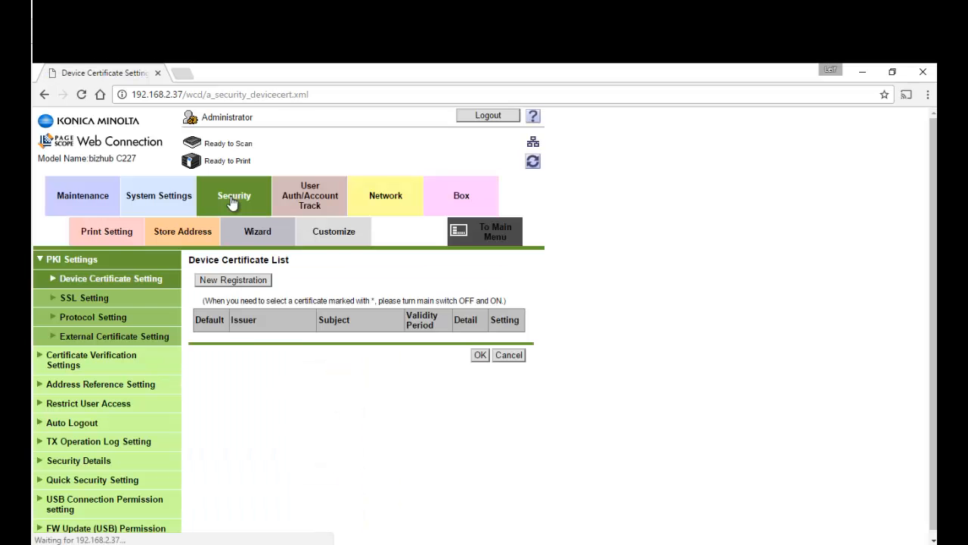
mouse_move(224, 293)
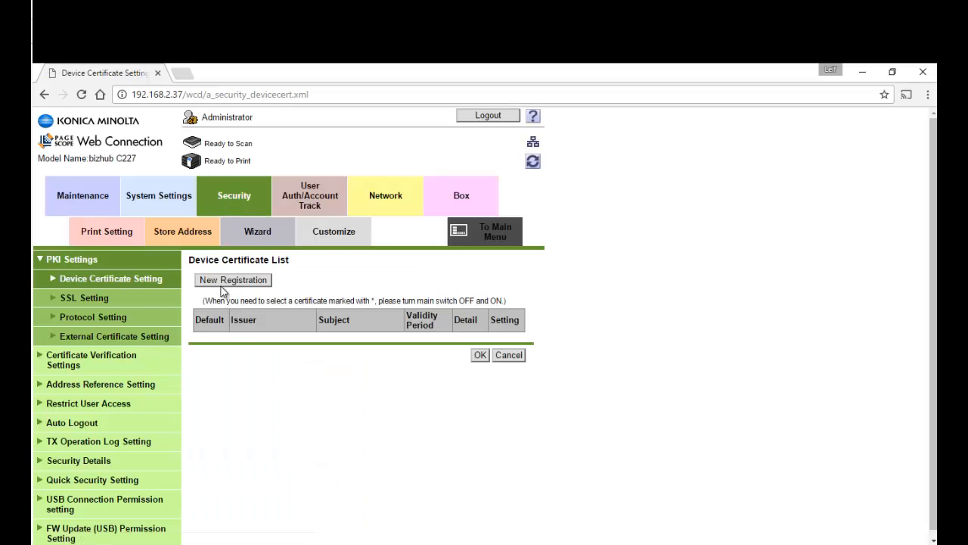
mouse_move(275, 275)
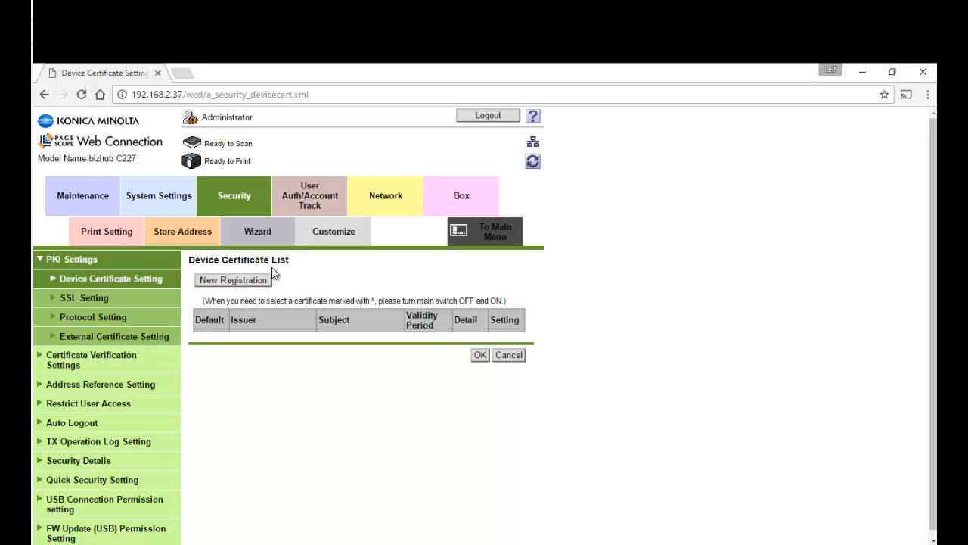
left_click(233, 278)
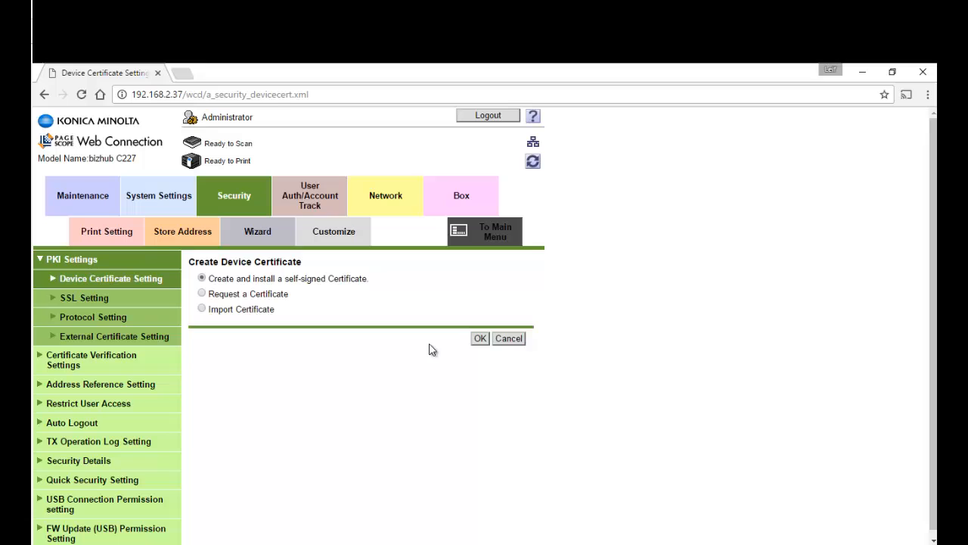
Create and install a self-signed certificate for AATEC Office Technology, locality AU, validity 3650 days
left_click(480, 339)
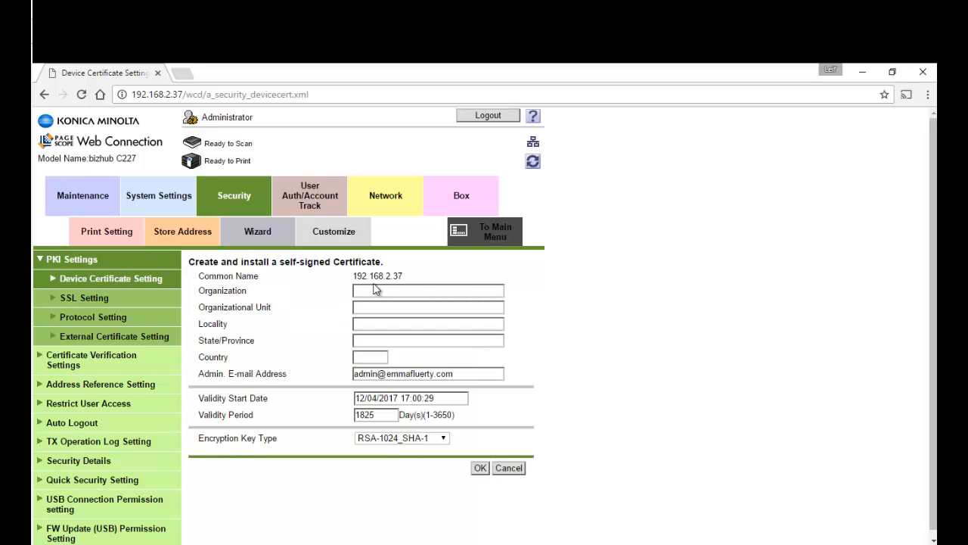
left_click(426, 290)
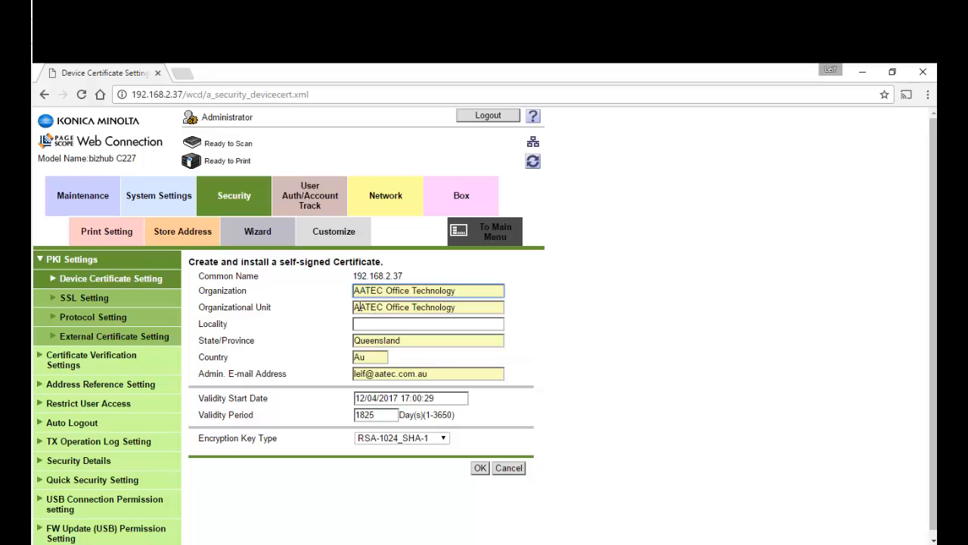
left_click(426, 323)
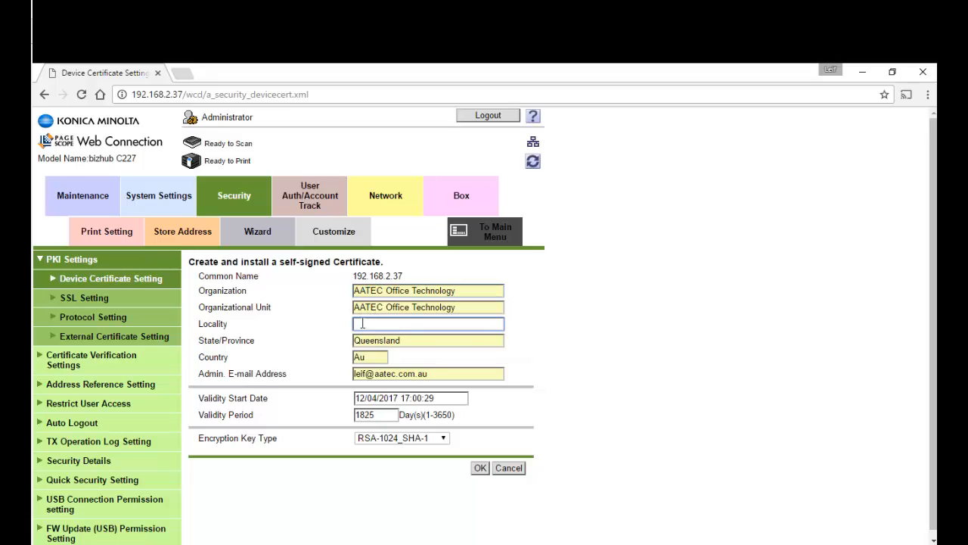
type("AU")
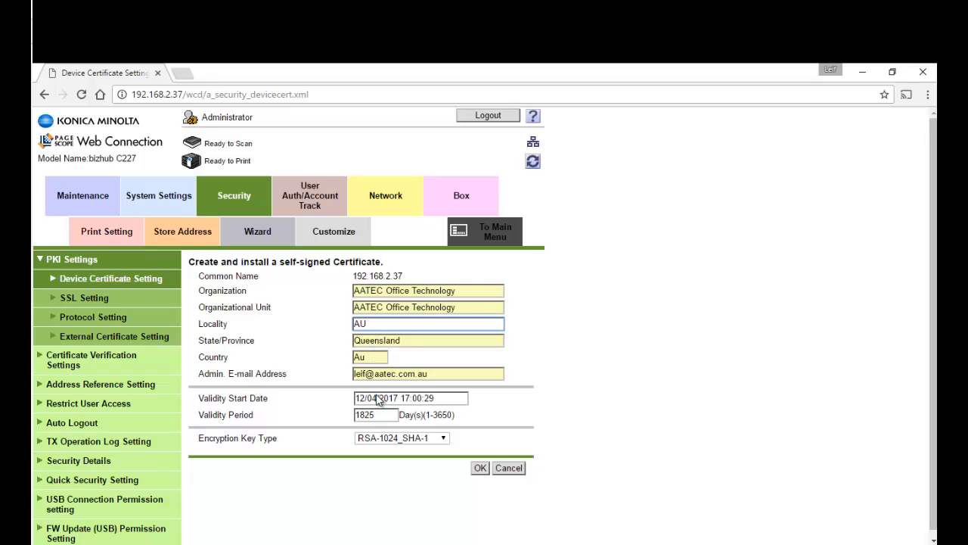
left_click(375, 414)
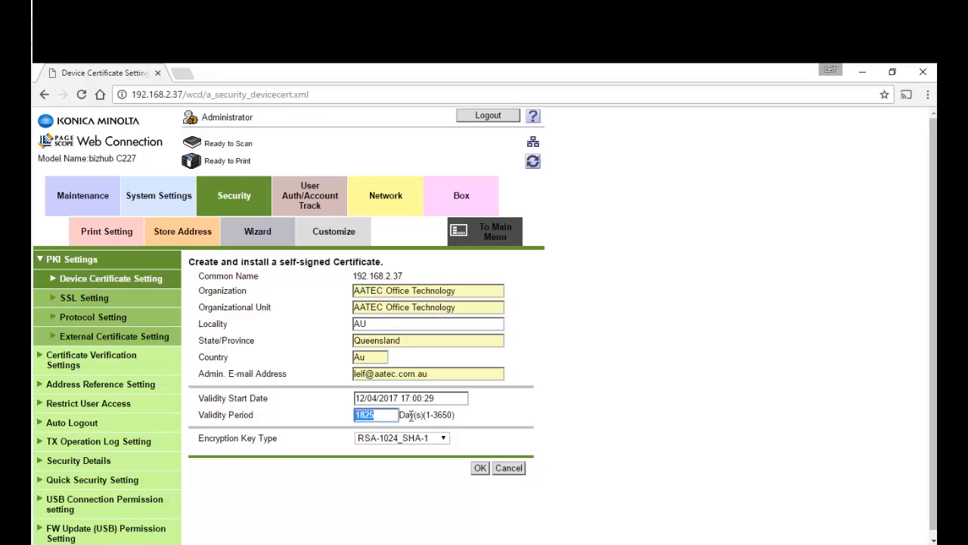
mouse_move(331, 428)
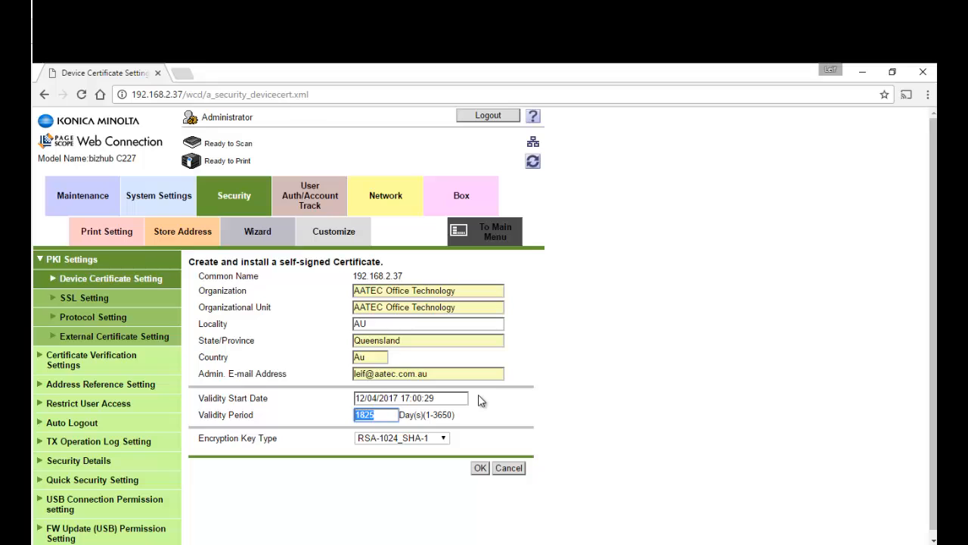
type("3650")
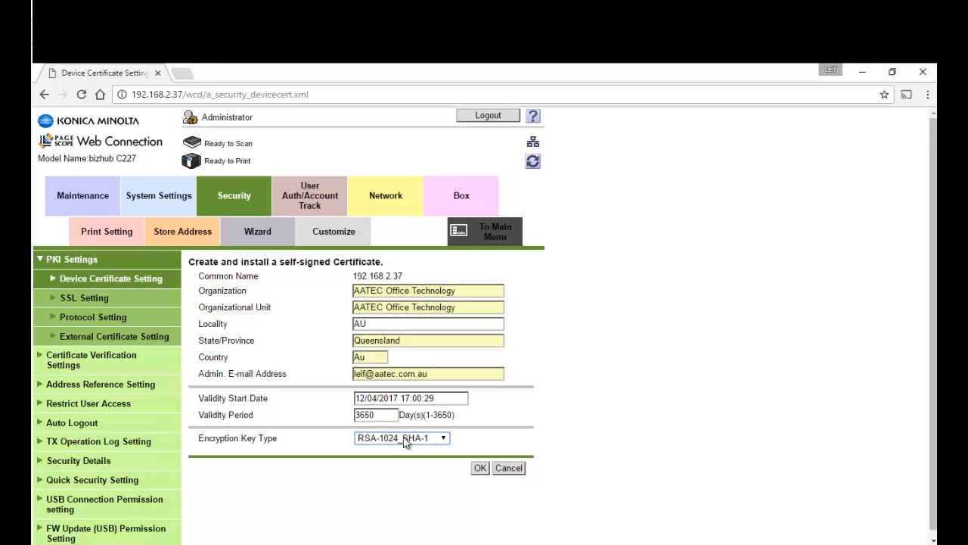
left_click(479, 468)
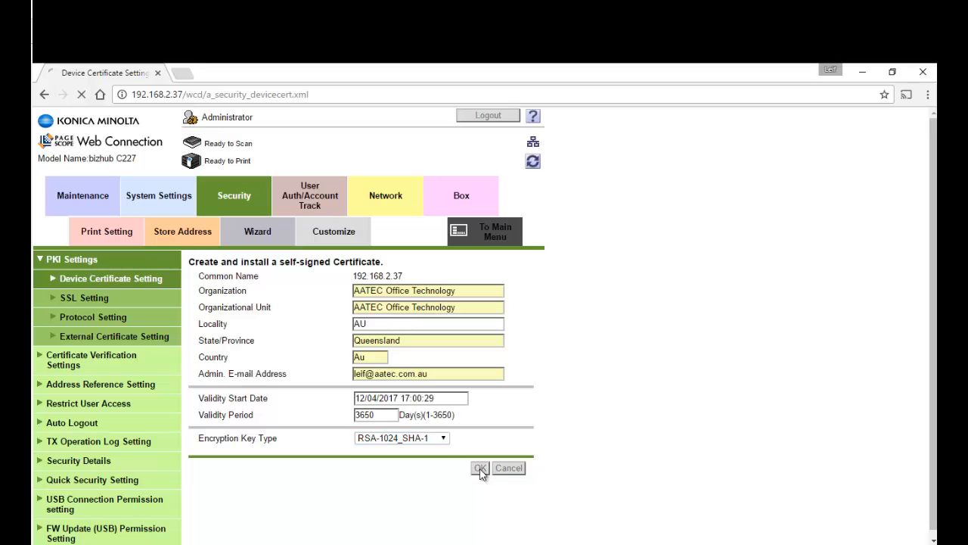
left_click(481, 467)
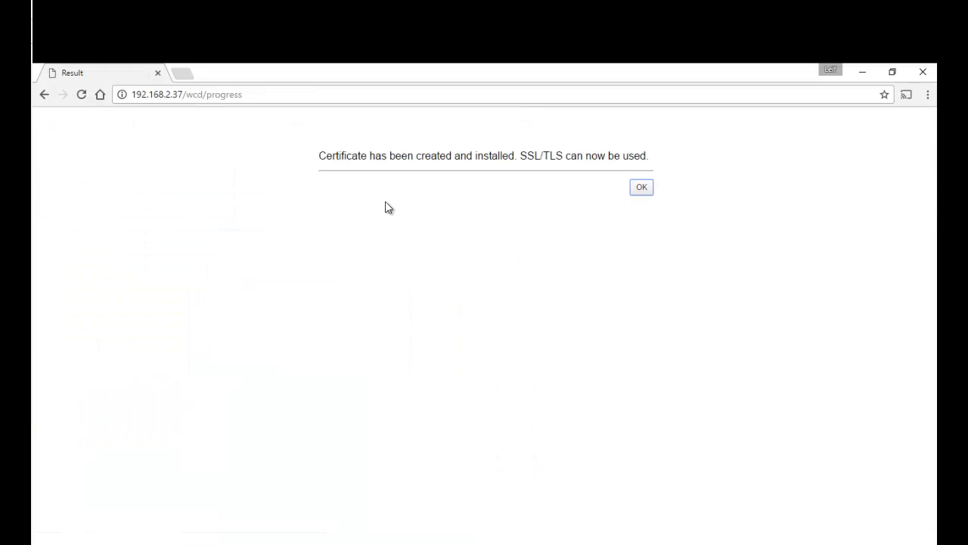
mouse_move(621, 167)
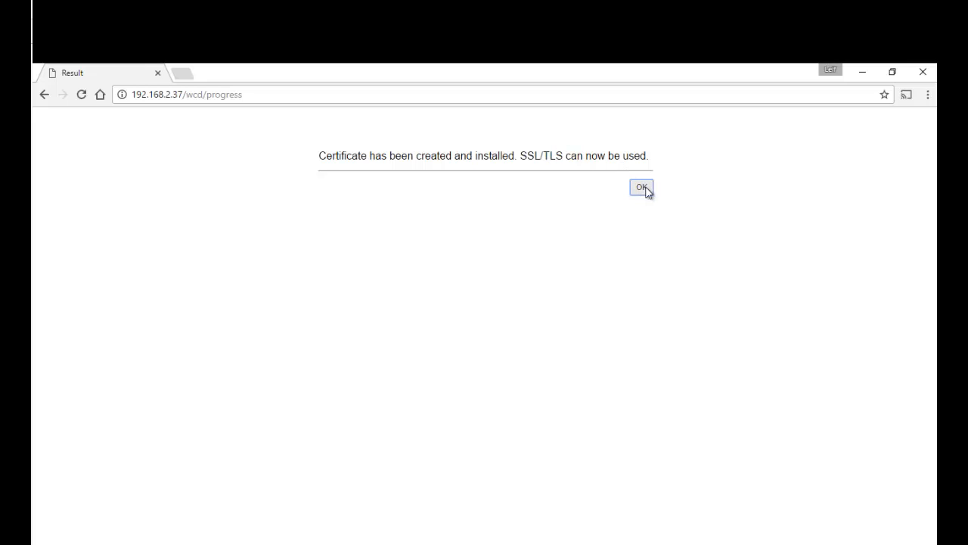
Acknowledge the installation so the certificate list shows the new certificate valid to 10/04/2027
left_click(641, 188)
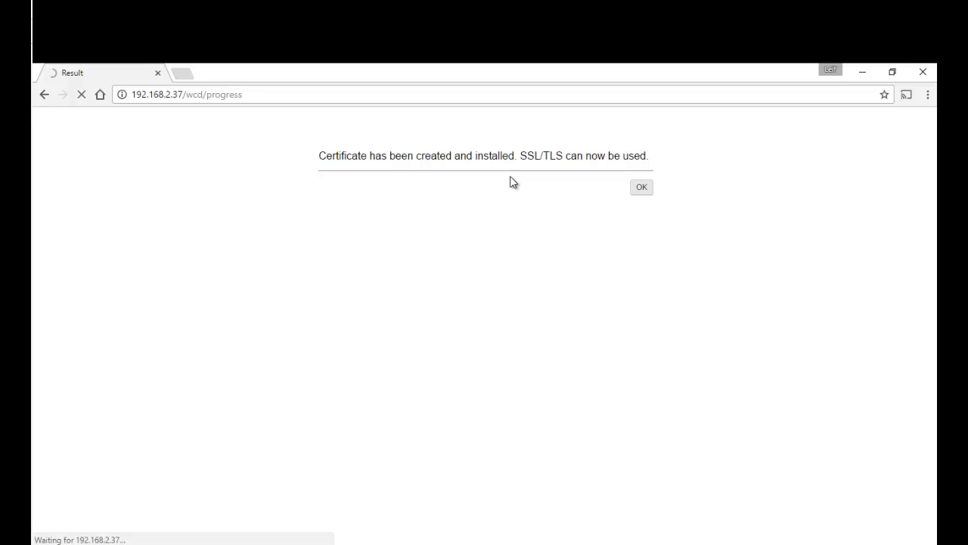
left_click(642, 187)
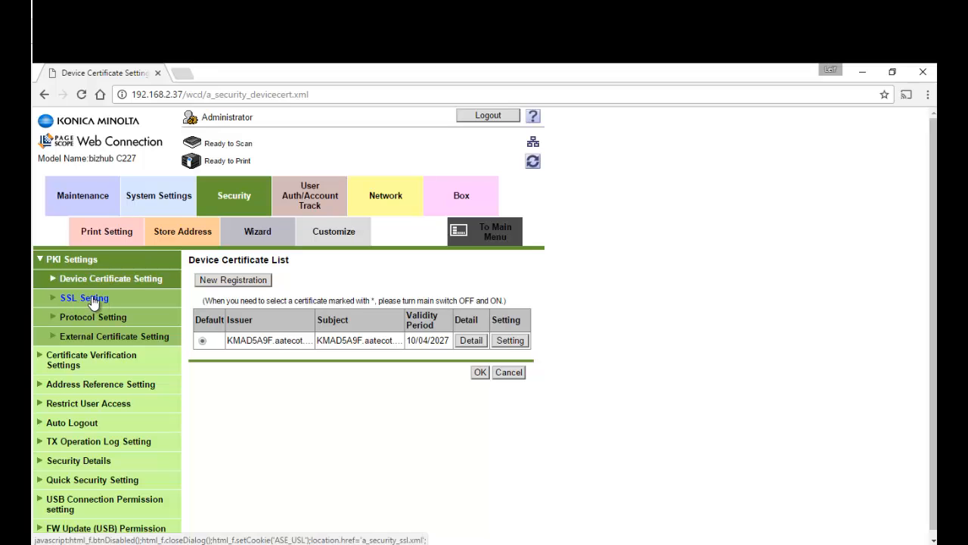
Enable SSL/TLS in Admin. Mode on the SSL Setting page and apply it
left_click(85, 297)
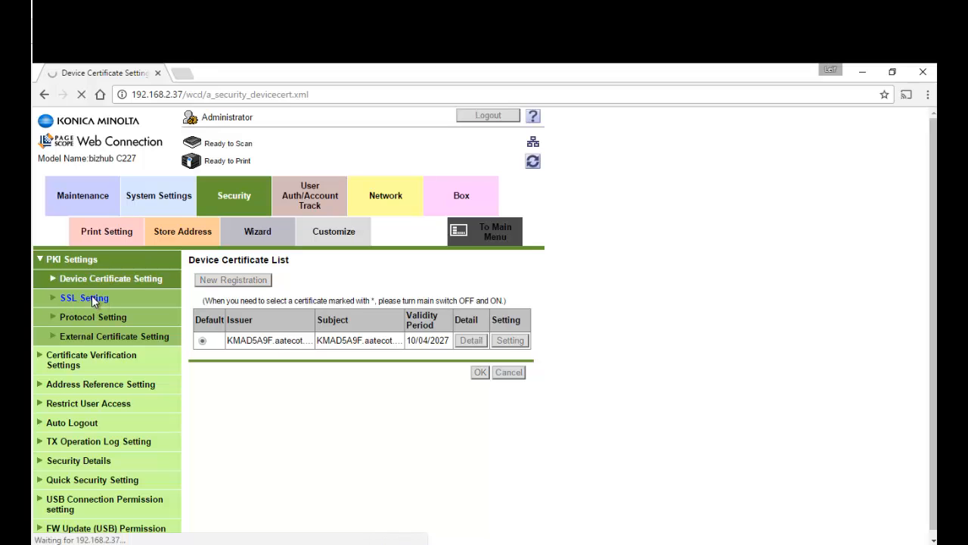
left_click(85, 297)
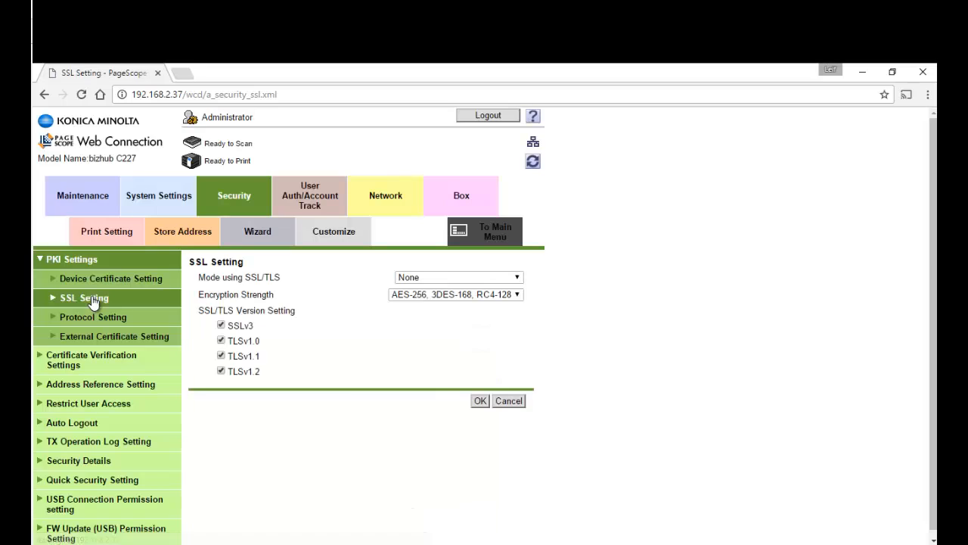
left_click(457, 277)
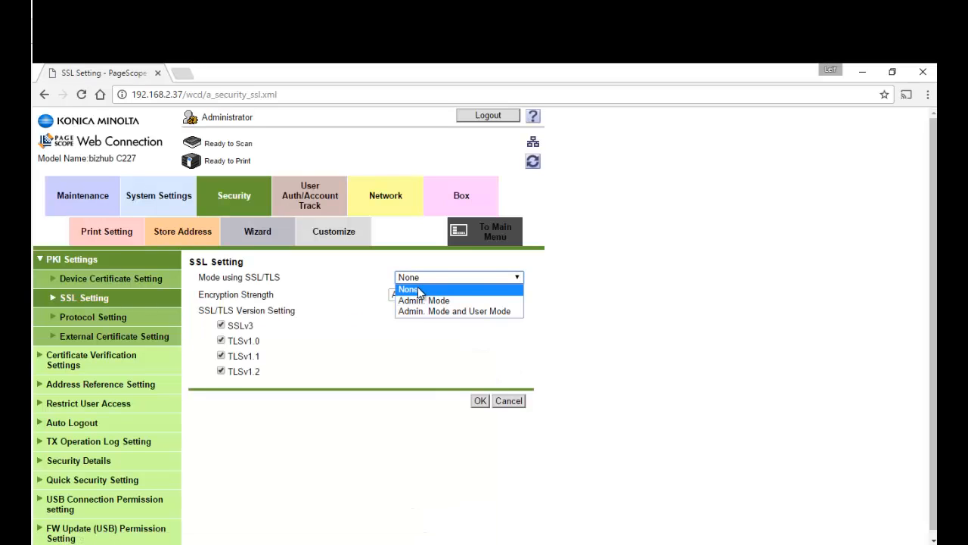
left_click(423, 300)
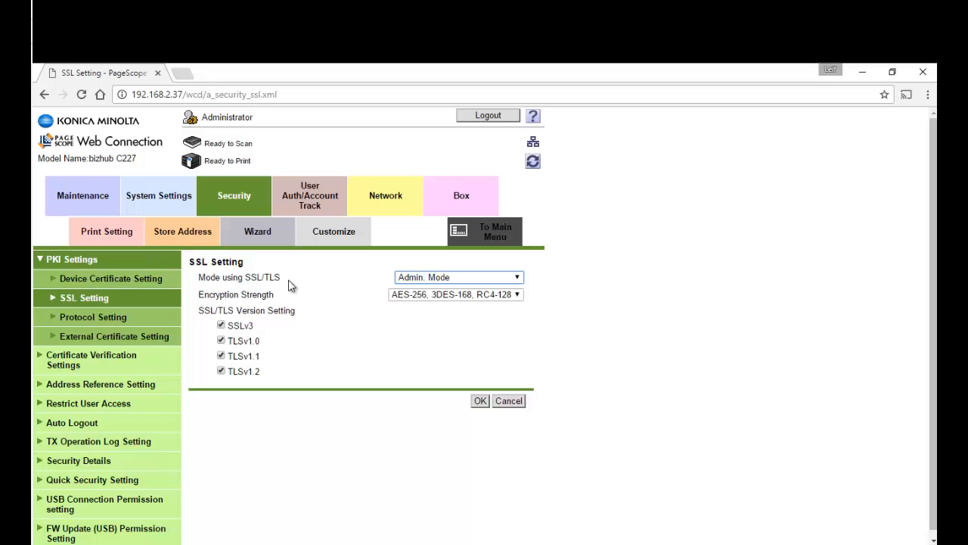
mouse_move(445, 298)
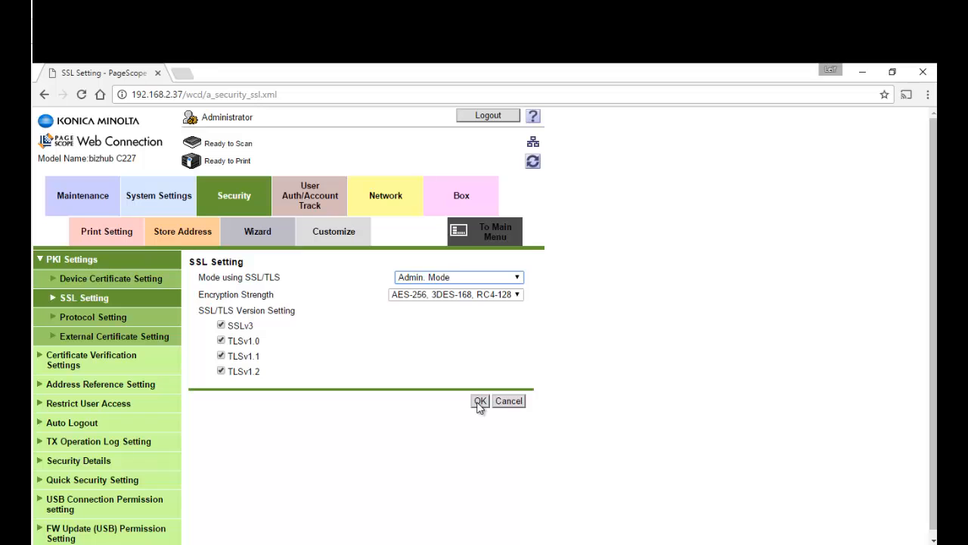
left_click(481, 401)
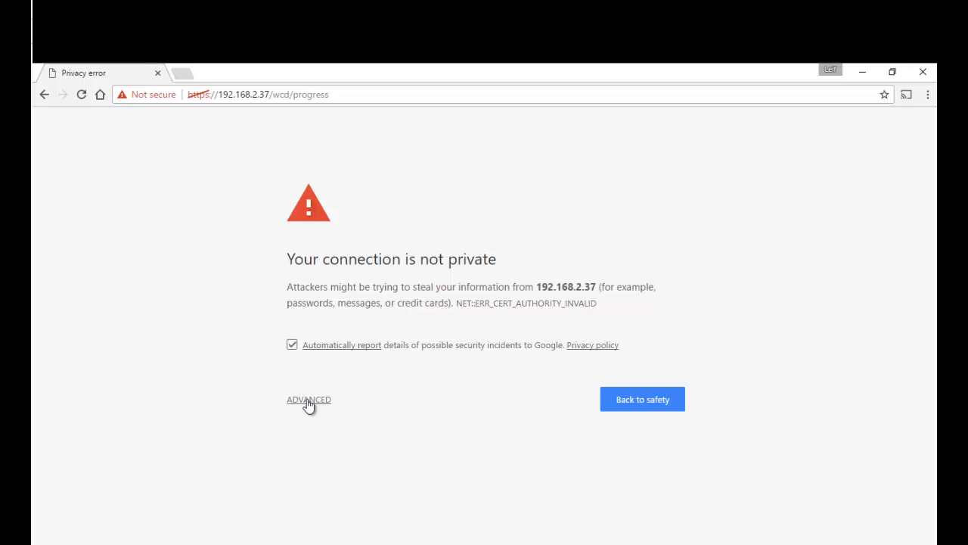
Proceed past the untrusted certificate warning and acknowledge the completed SSL change
left_click(309, 400)
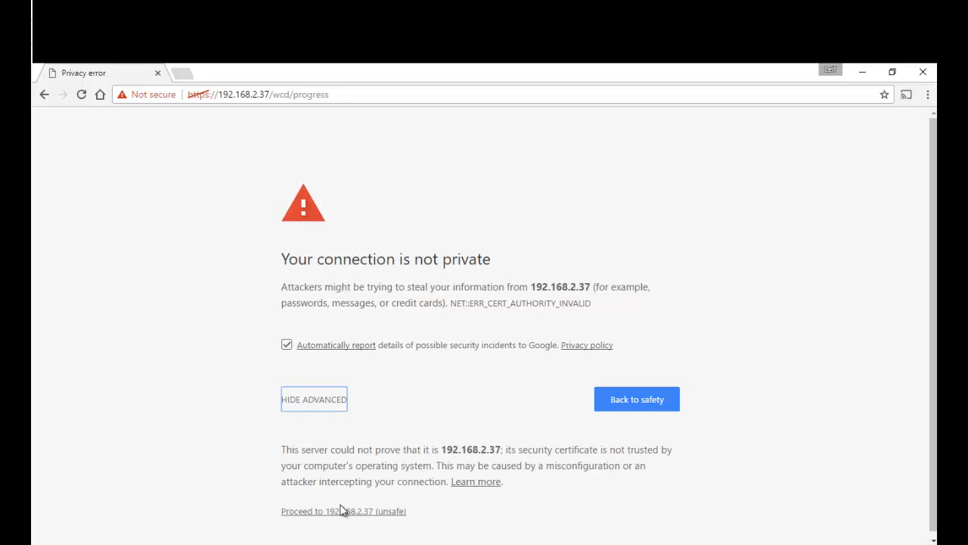
mouse_move(378, 370)
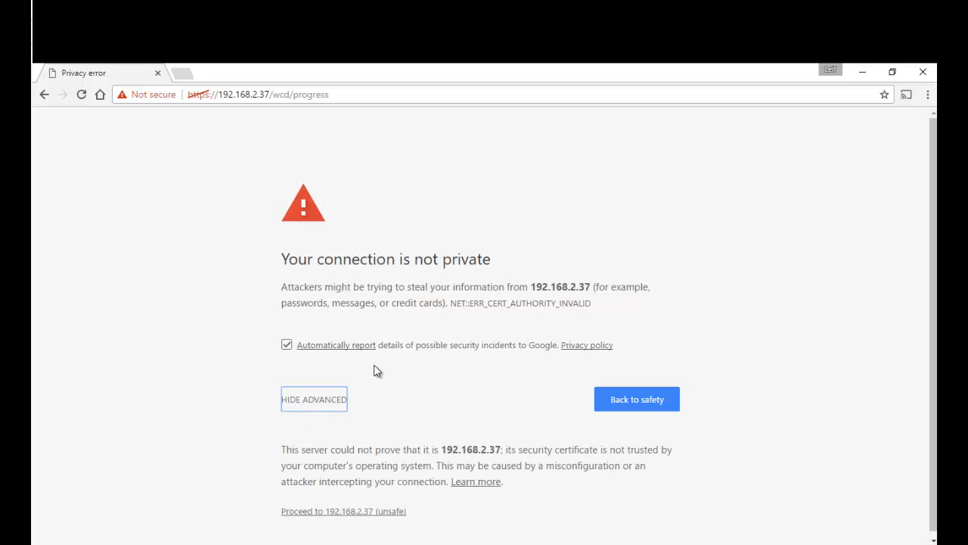
left_click(327, 511)
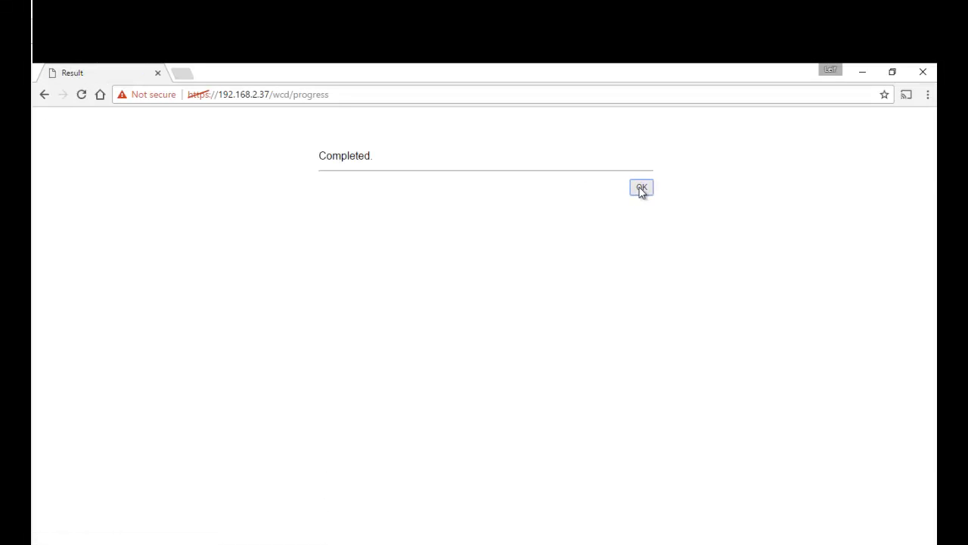
left_click(642, 188)
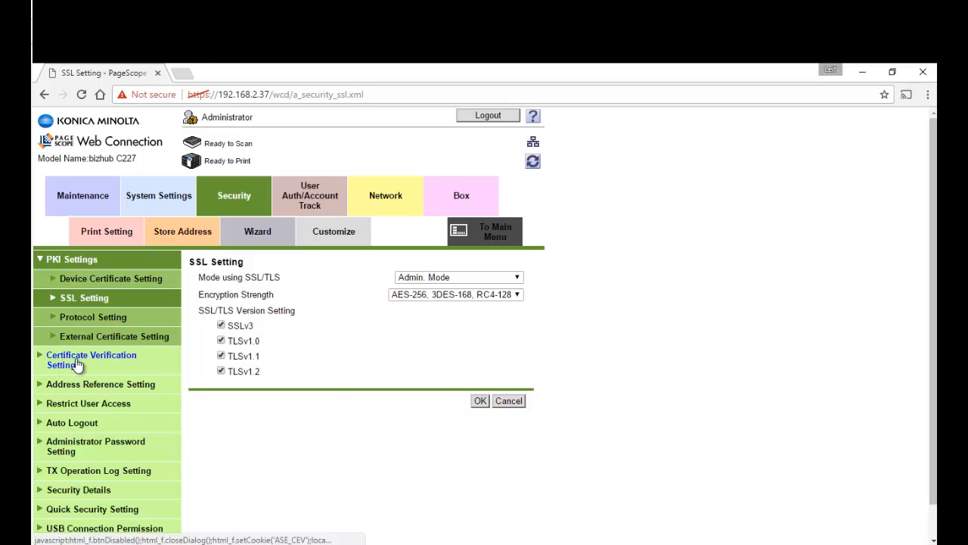
Switch Certificate Verification to OFF, save it and acknowledge the completed change
left_click(91, 360)
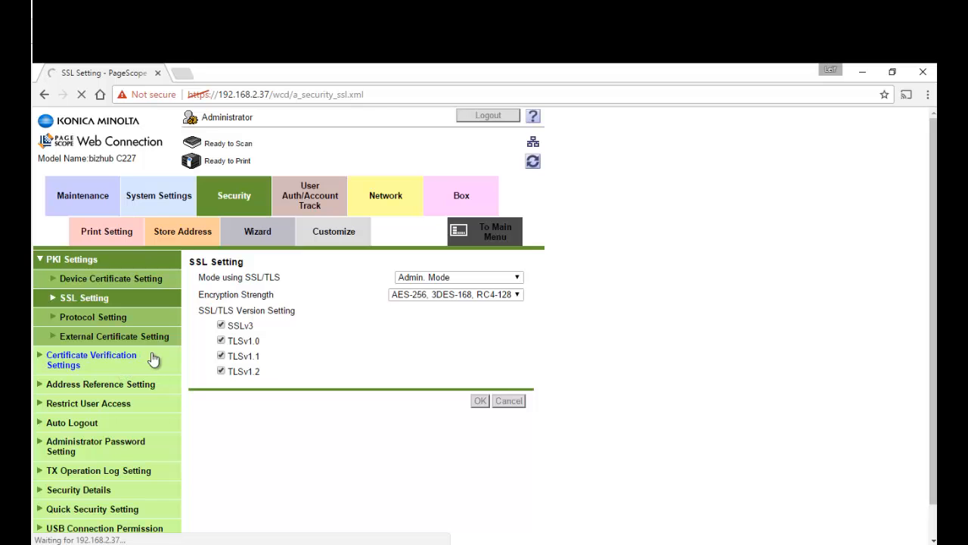
left_click(91, 360)
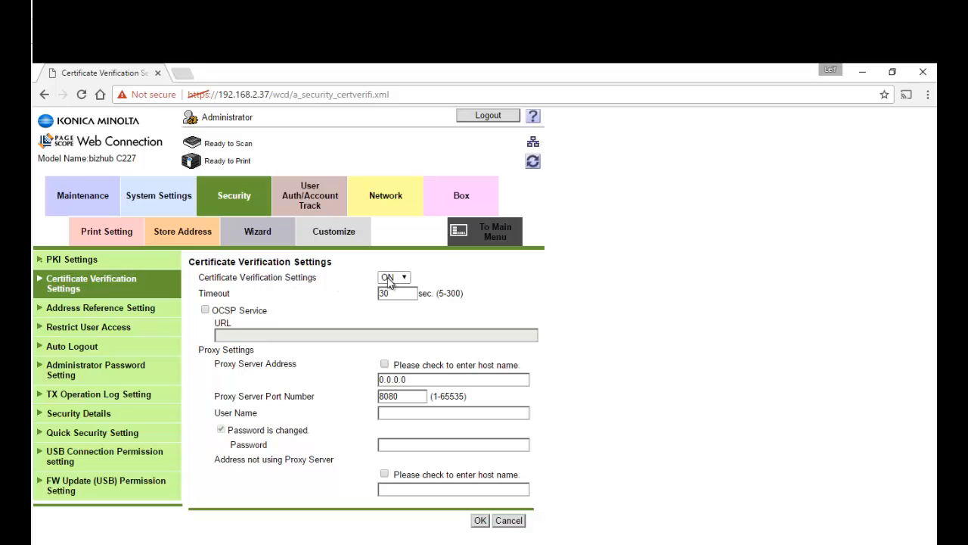
left_click(393, 277)
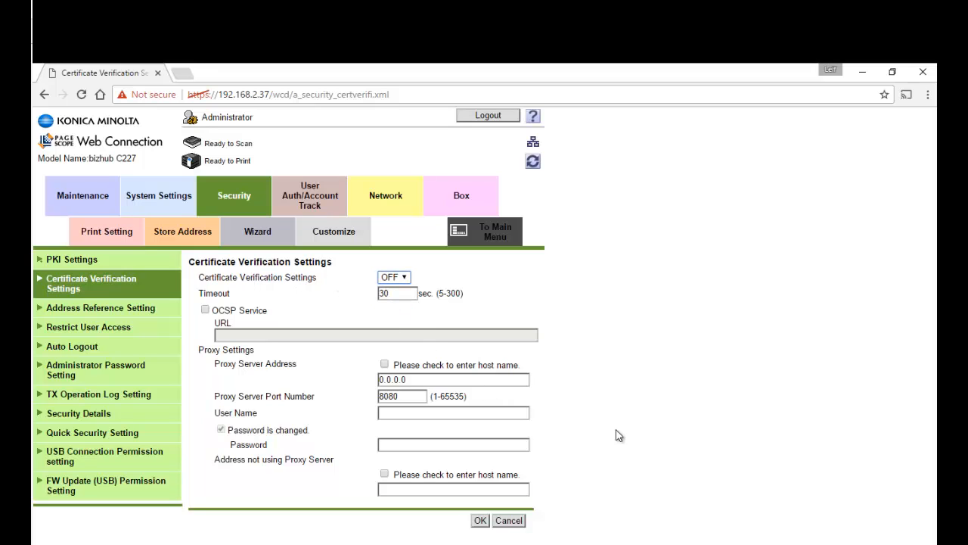
left_click(479, 521)
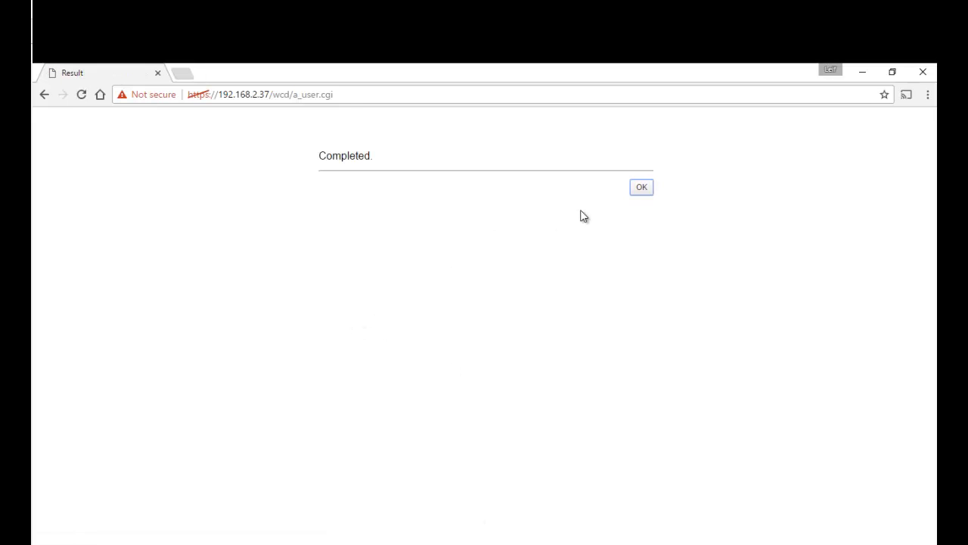
left_click(642, 187)
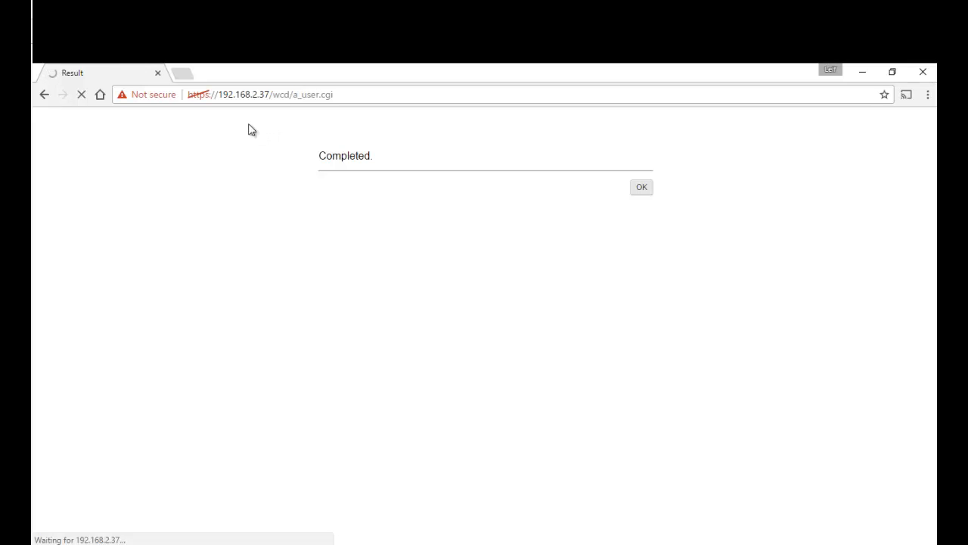
mouse_move(263, 155)
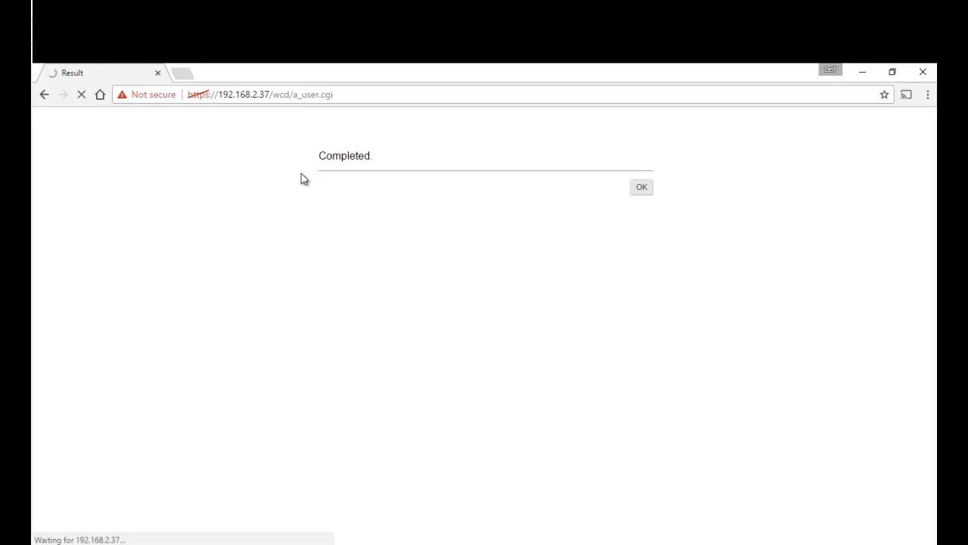
mouse_move(385, 197)
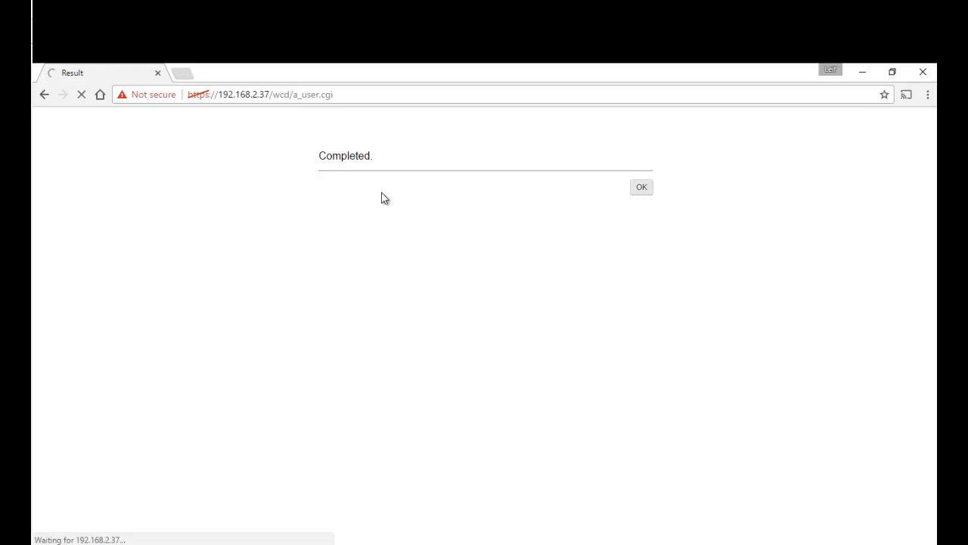
left_click(641, 187)
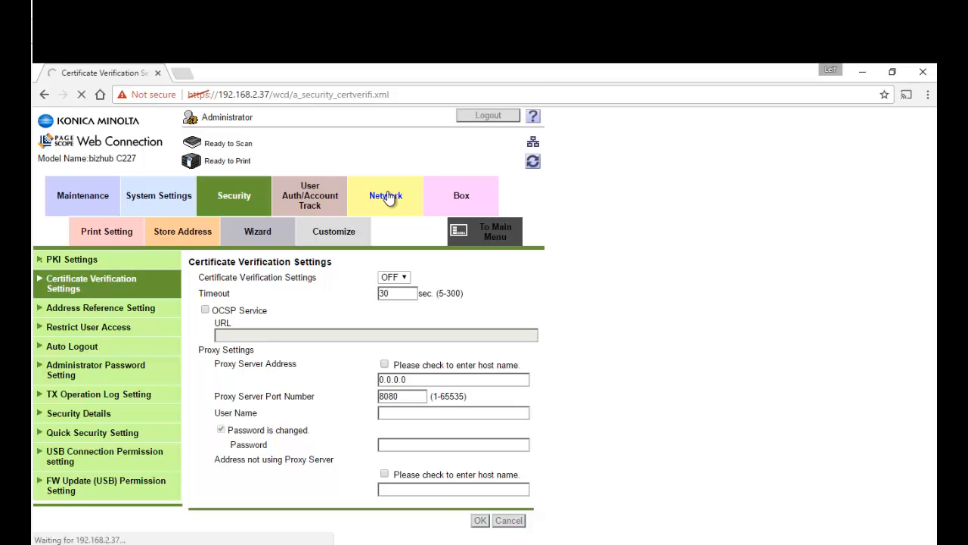
Reach Remote Panel Server Settings under Network's Remote Panel Settings group
left_click(385, 195)
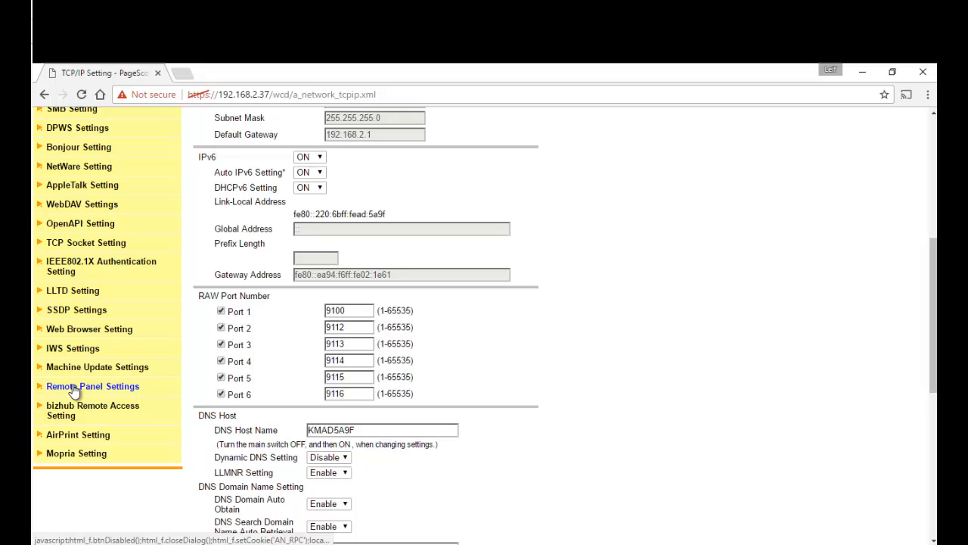
left_click(92, 386)
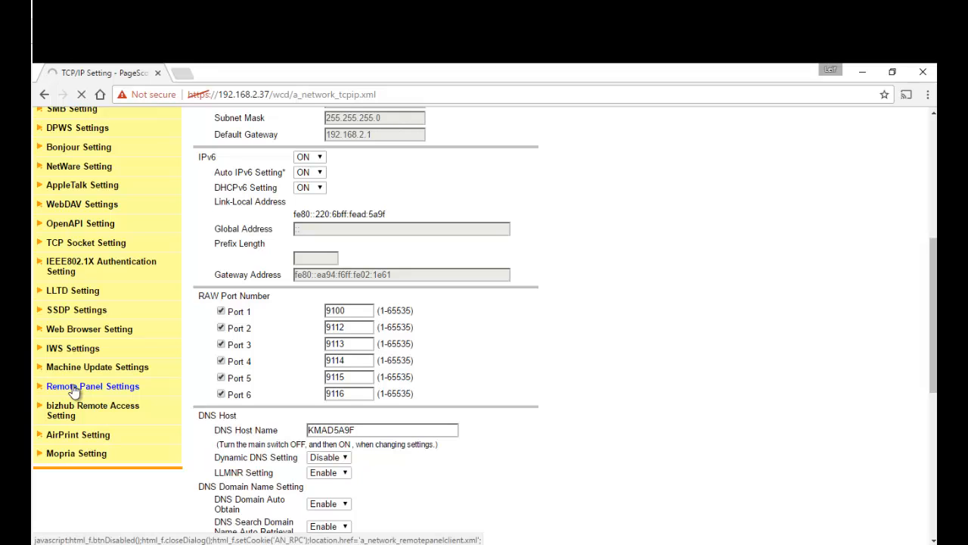
left_click(93, 386)
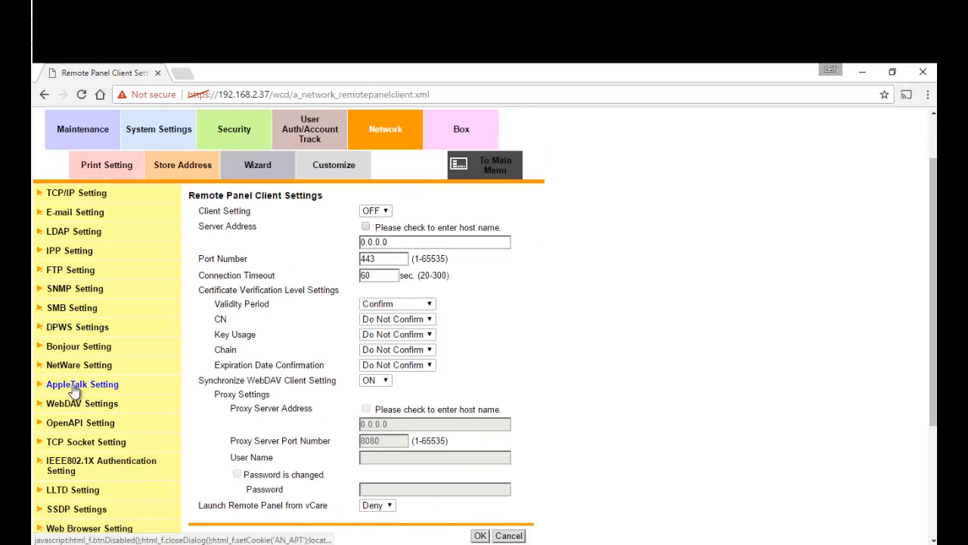
scroll("down", 3)
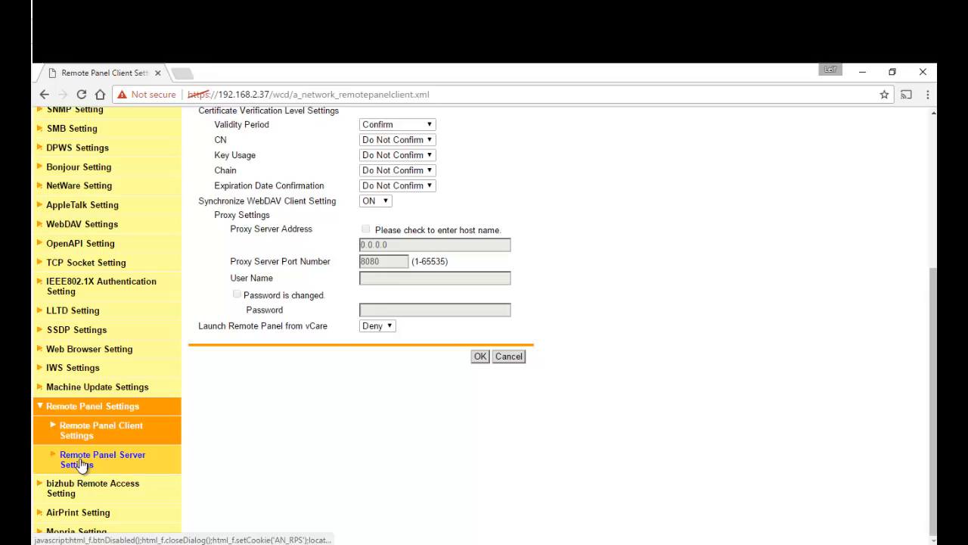
left_click(479, 355)
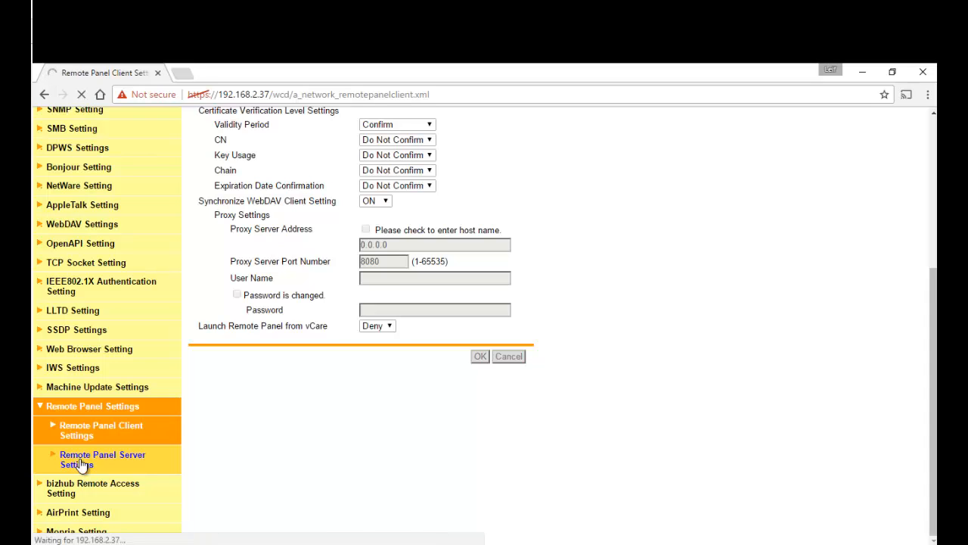
left_click(103, 460)
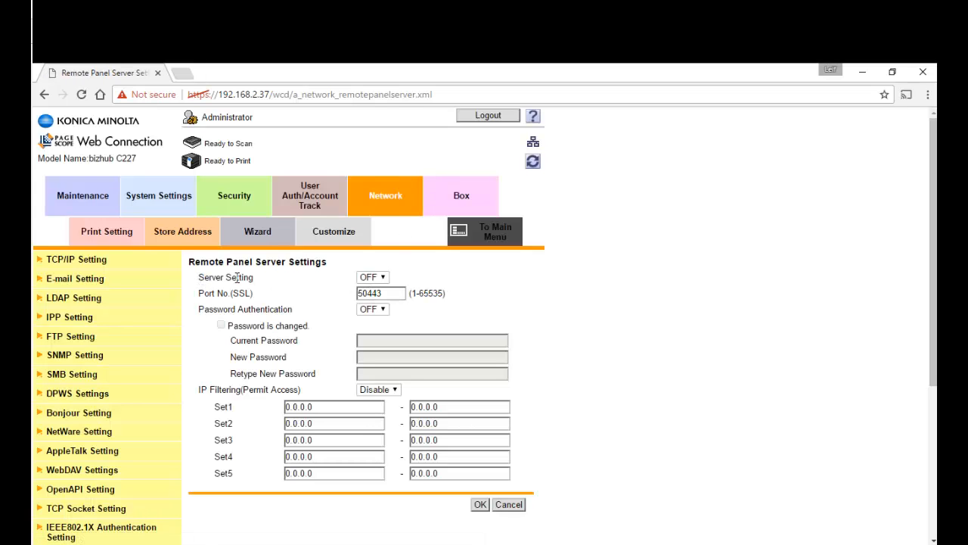
Set the Remote Panel Server to ON, save it and acknowledge, then request logout
left_click(372, 277)
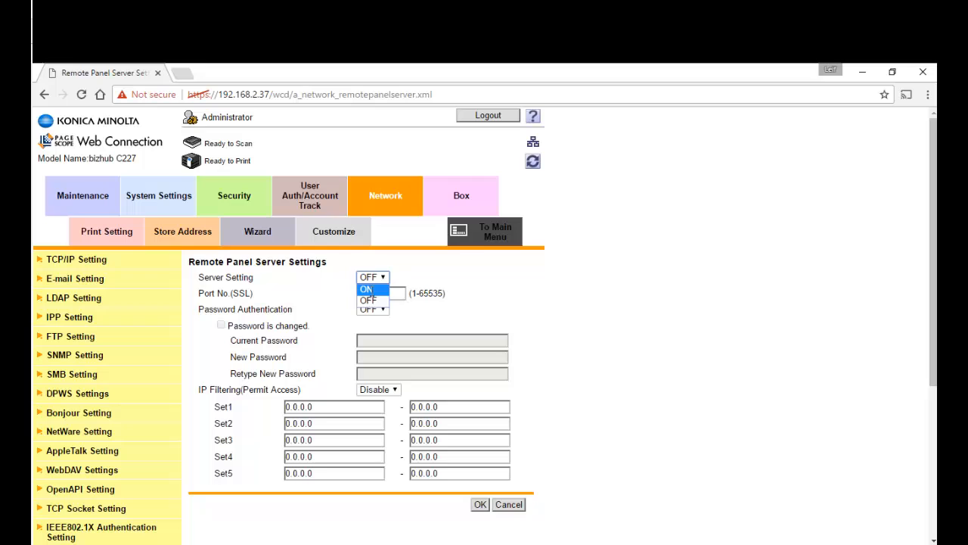
left_click(366, 289)
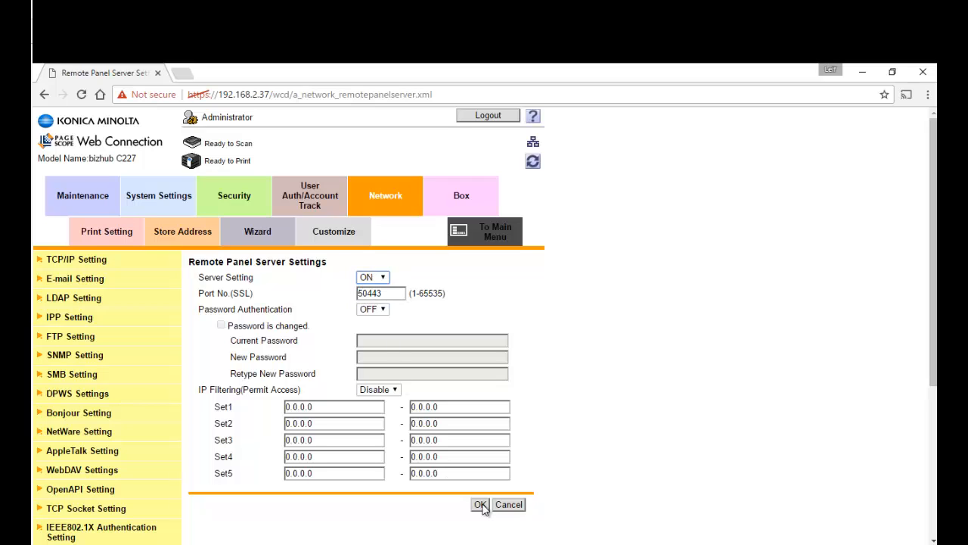
left_click(481, 505)
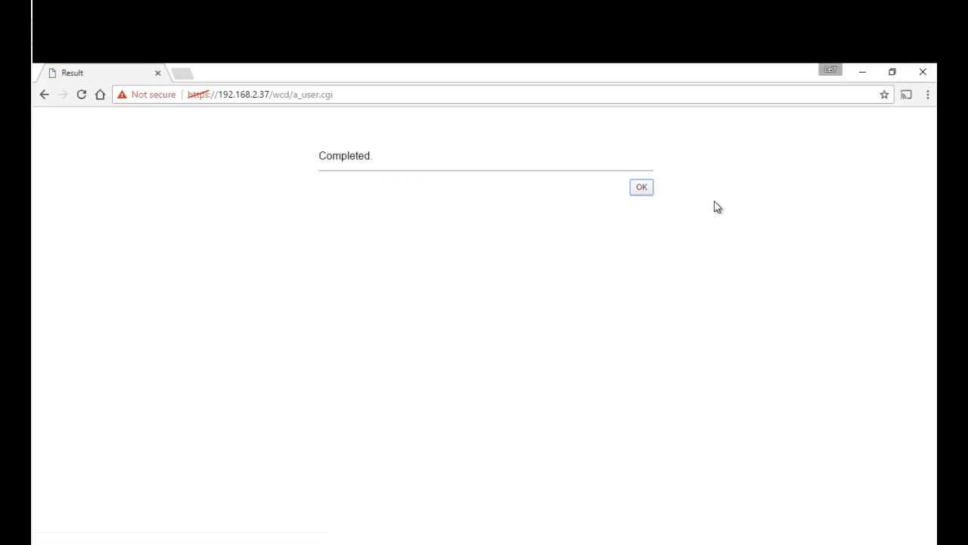
left_click(642, 187)
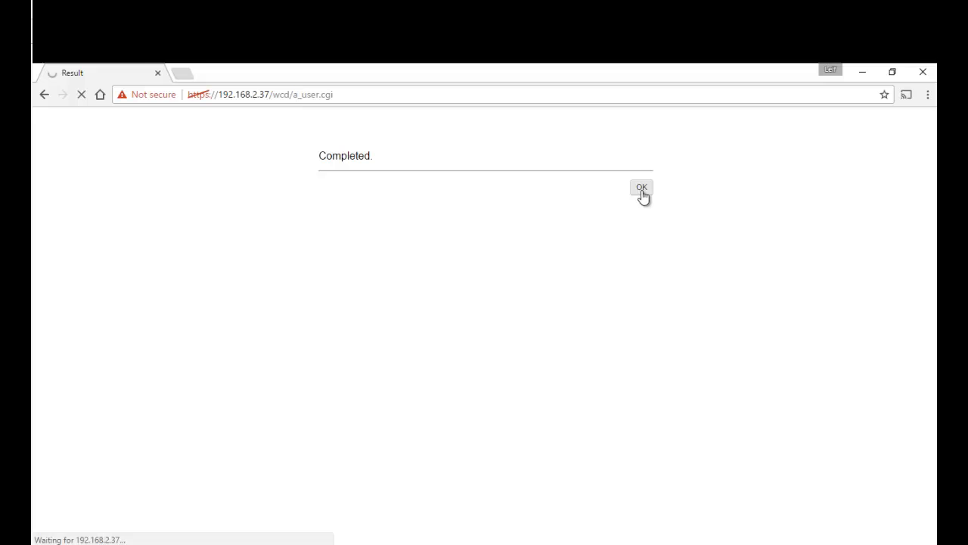
mouse_move(615, 197)
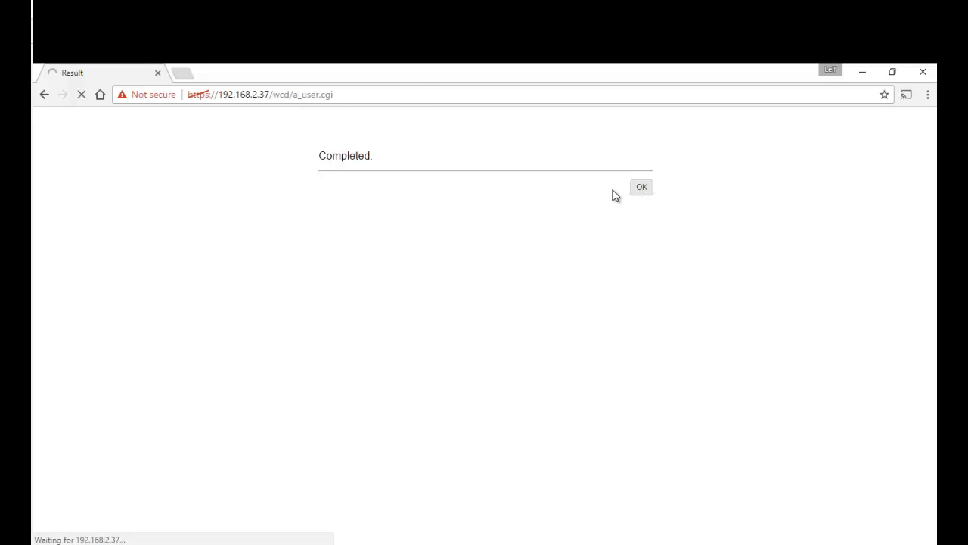
left_click(642, 188)
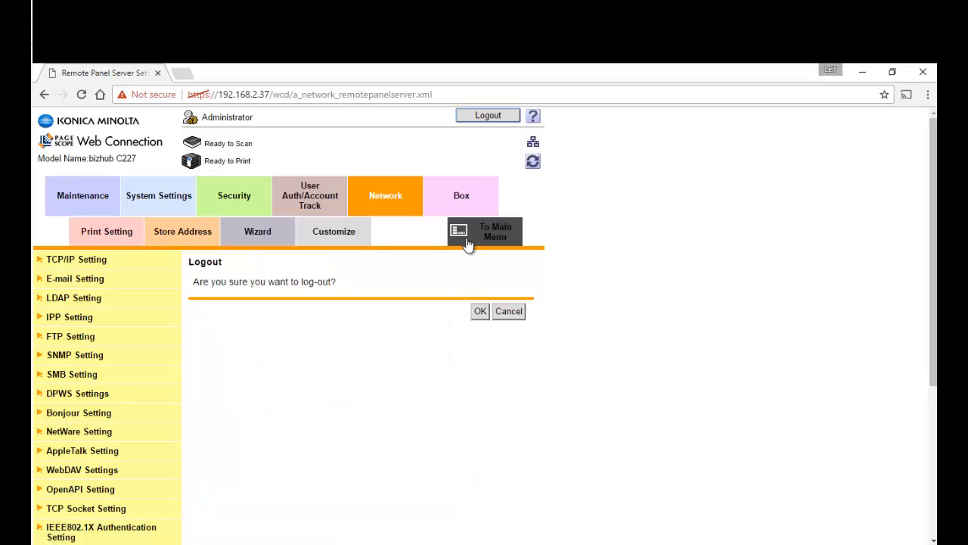
left_click(480, 311)
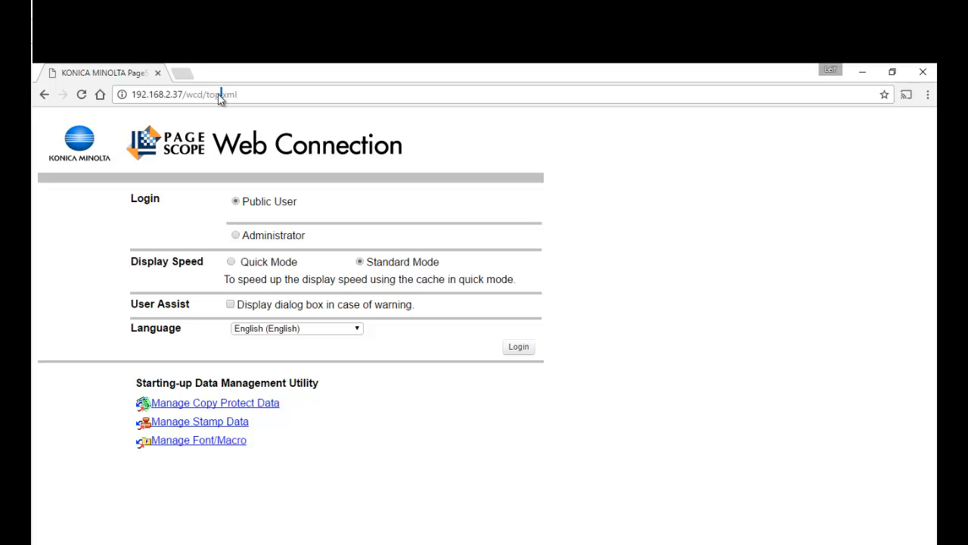
left_click(181, 94)
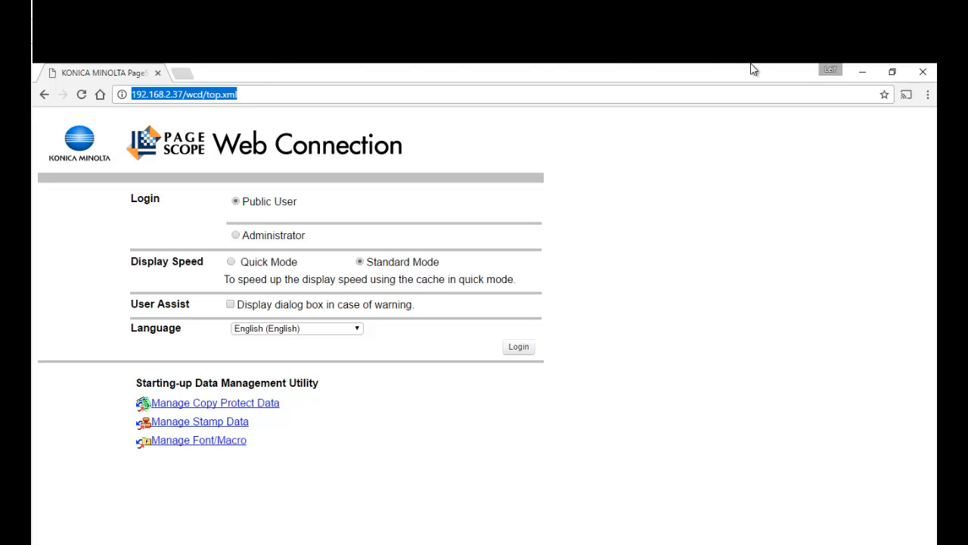
type("https://192.168.2.180:50443/panel/top.html")
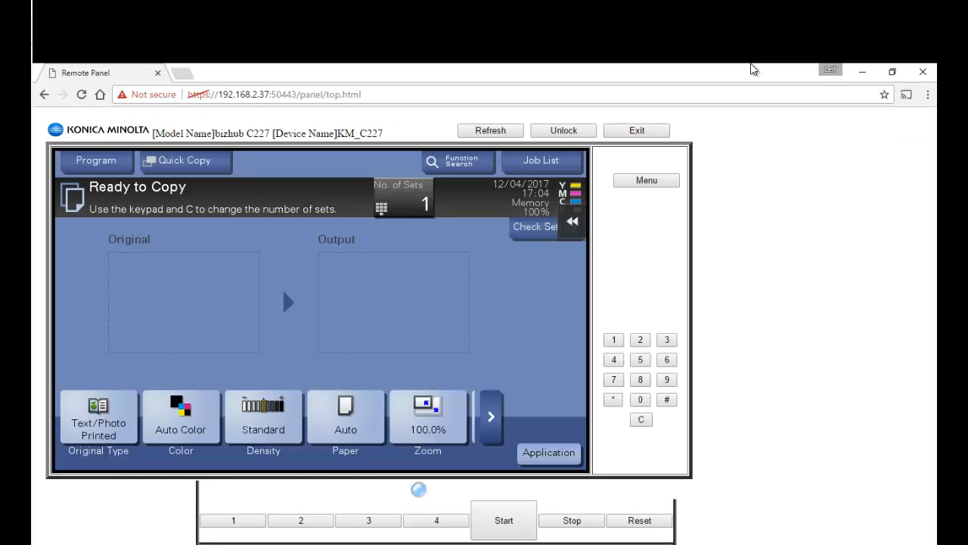
mouse_move(438, 245)
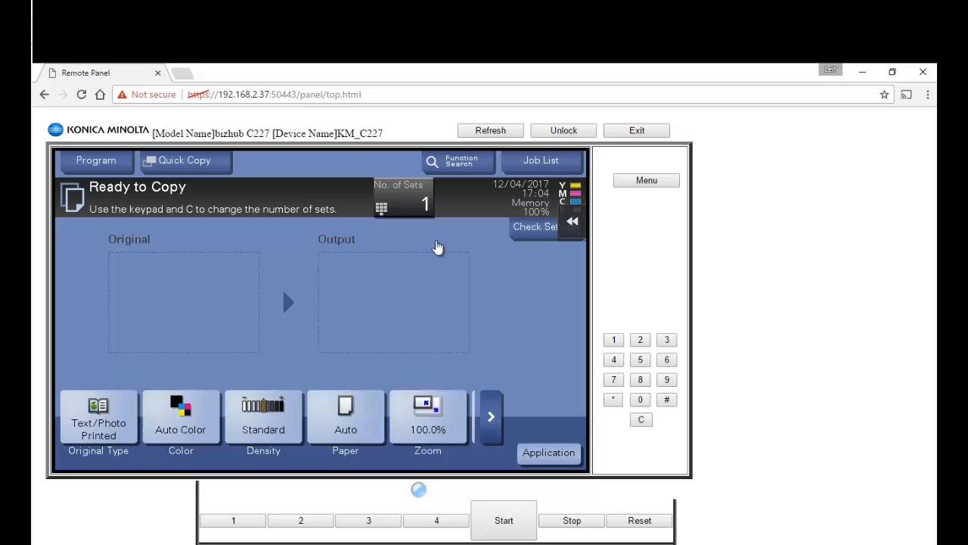
mouse_move(402, 305)
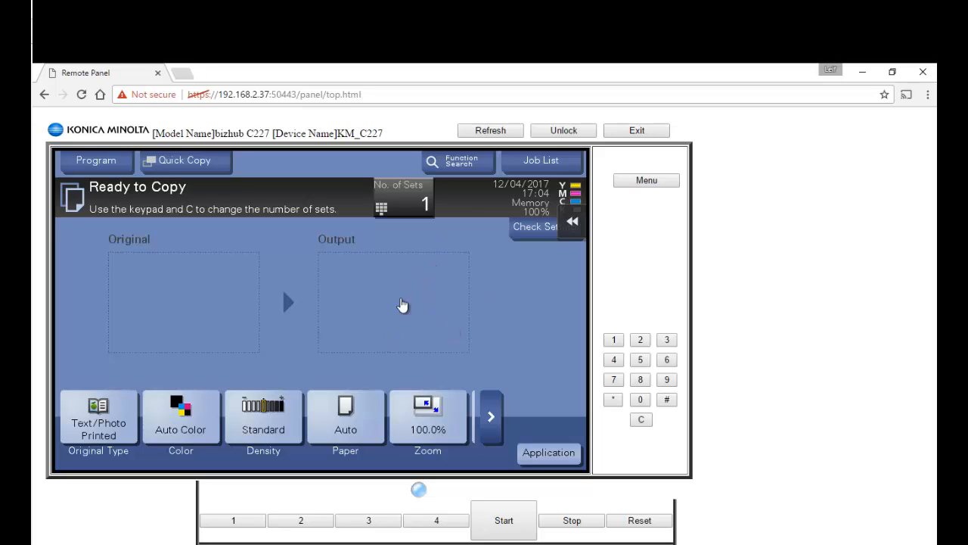
mouse_move(451, 204)
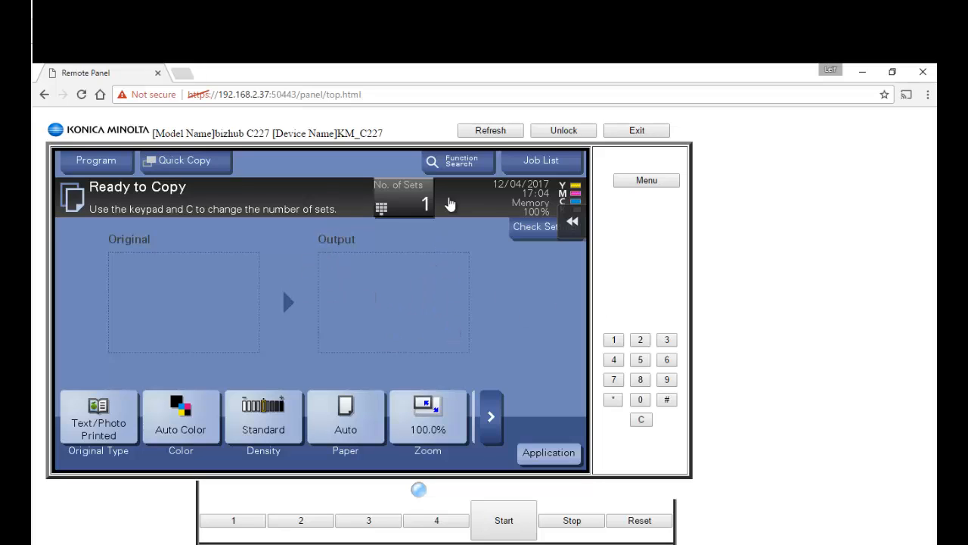
mouse_move(589, 189)
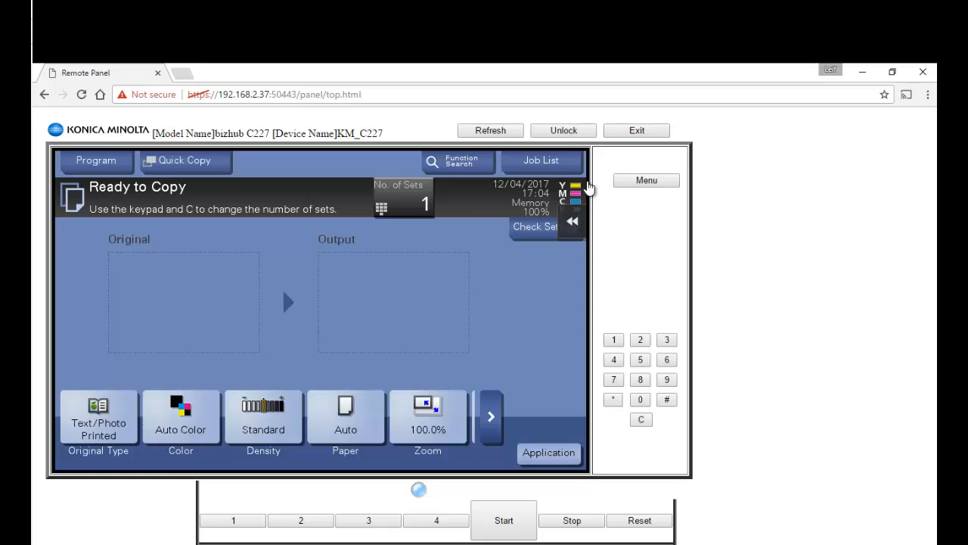
mouse_move(563, 240)
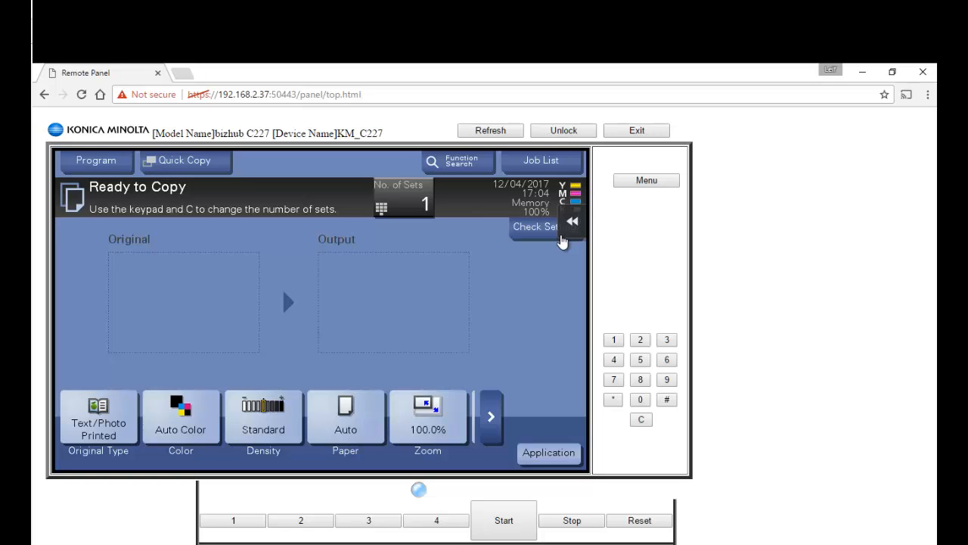